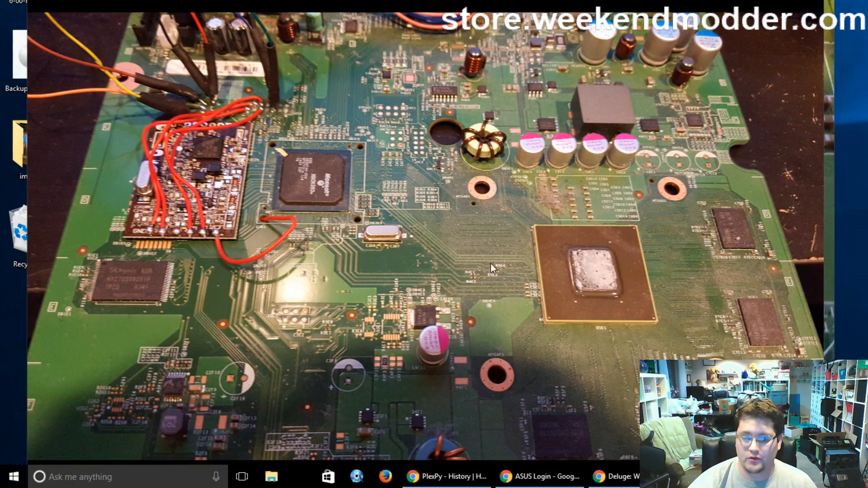
pyautogui.moveTo(261, 159)
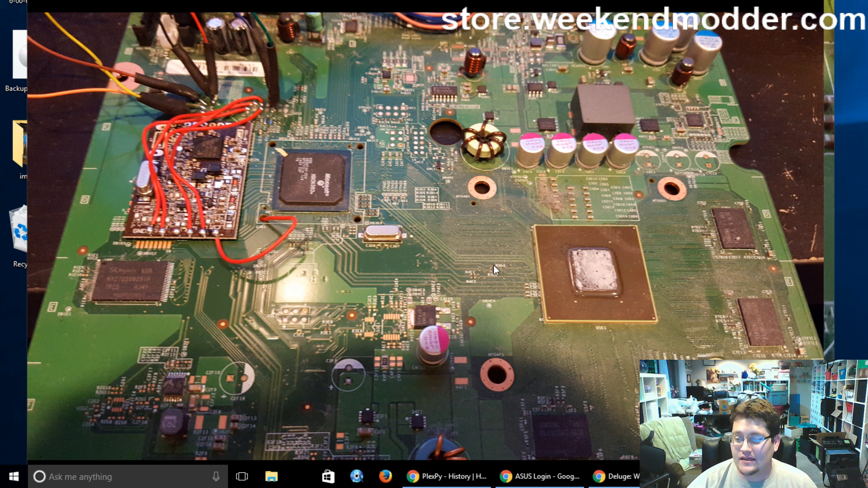
pyautogui.moveTo(246, 80)
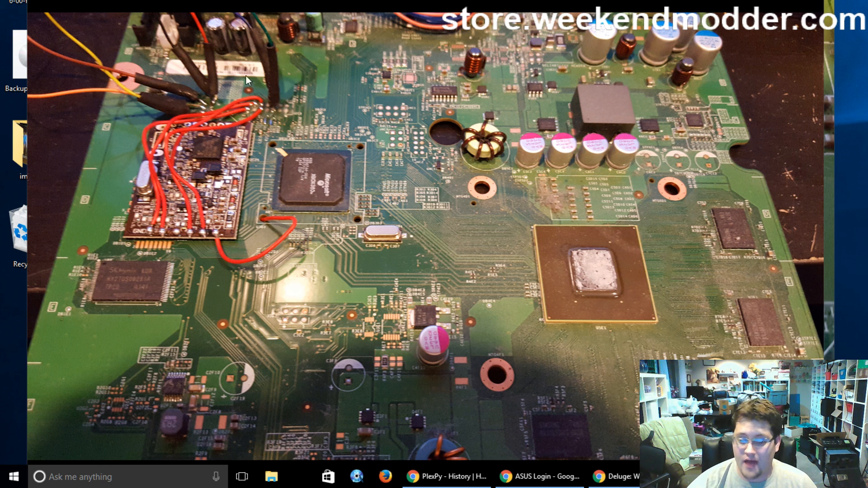
pyautogui.moveTo(172, 268)
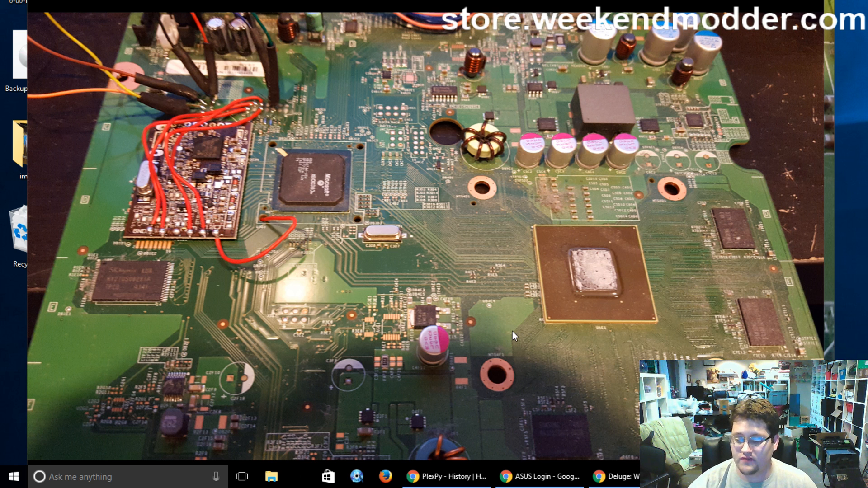
pyautogui.moveTo(243, 108)
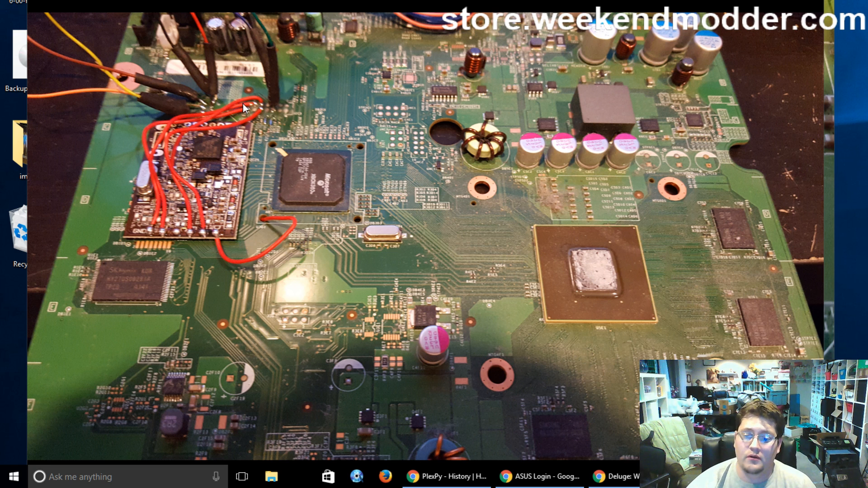
pyautogui.moveTo(266, 239)
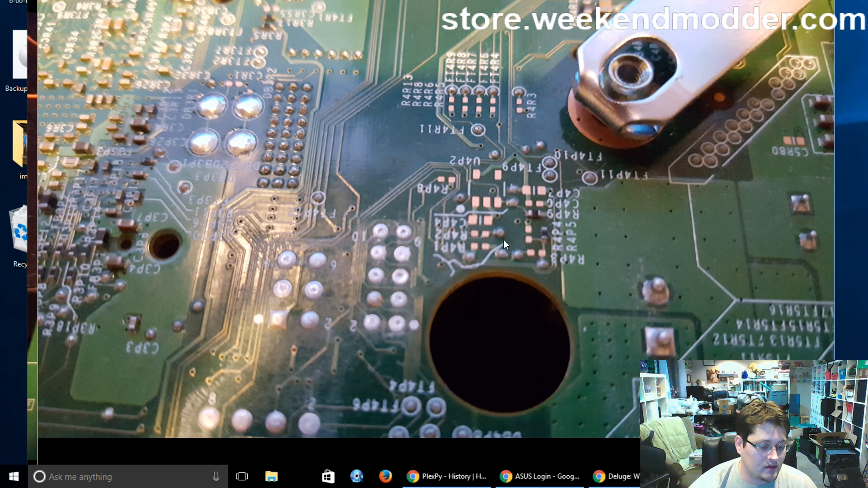
pyautogui.moveTo(545, 235)
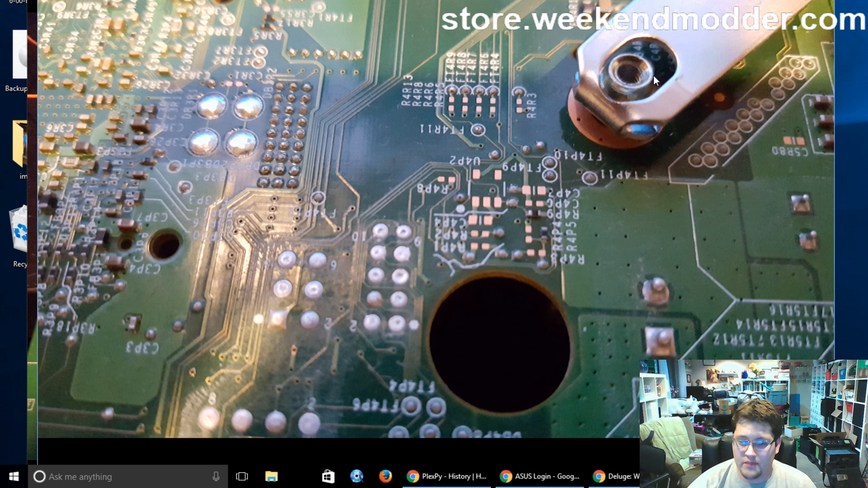
pyautogui.moveTo(484, 314)
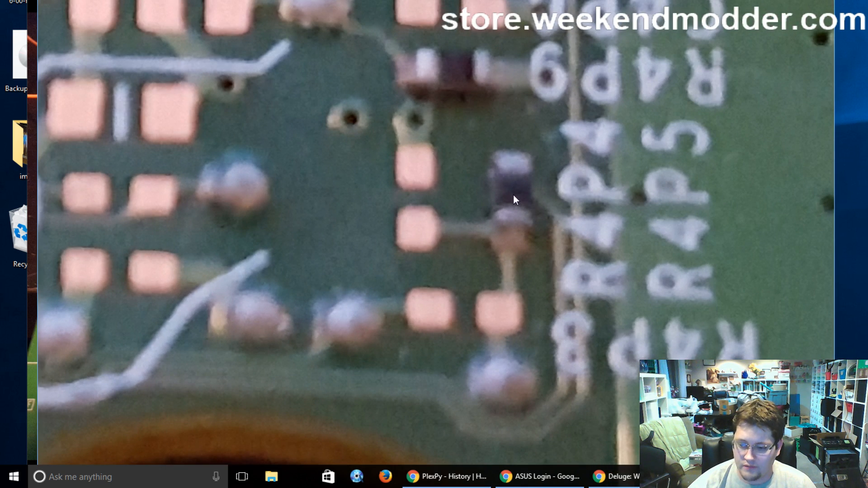
pyautogui.moveTo(483, 170)
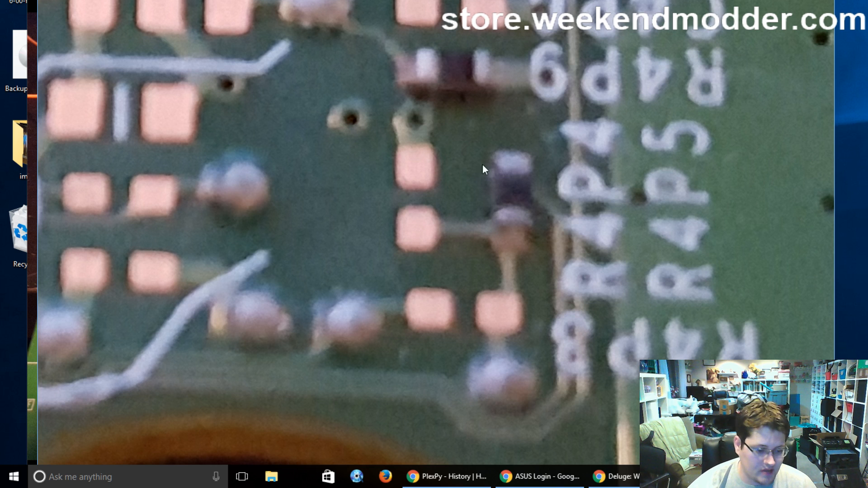
pyautogui.moveTo(500, 172)
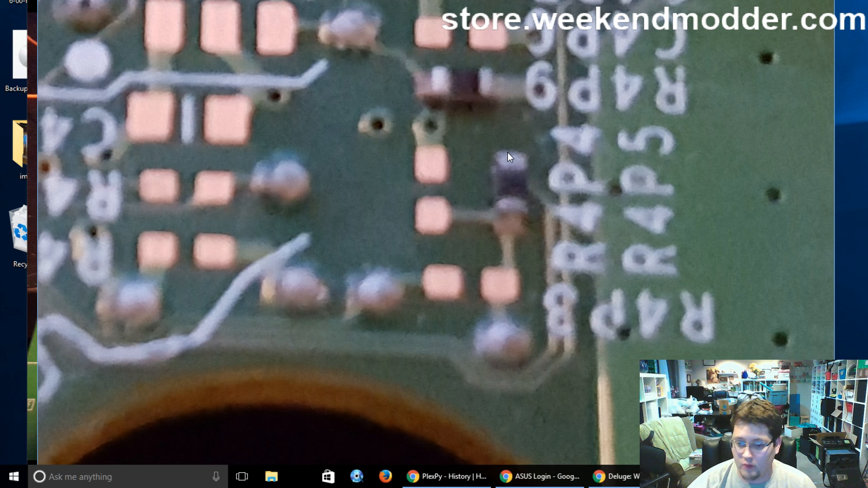
pyautogui.moveTo(514, 161)
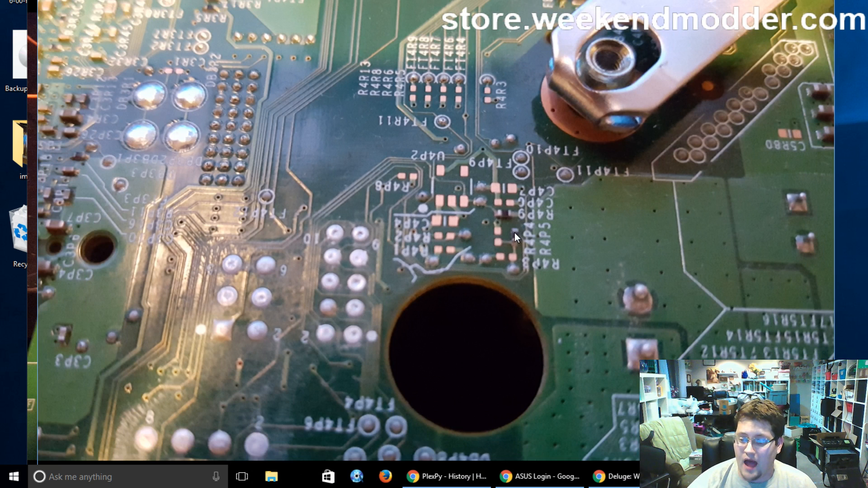
pyautogui.moveTo(520, 241)
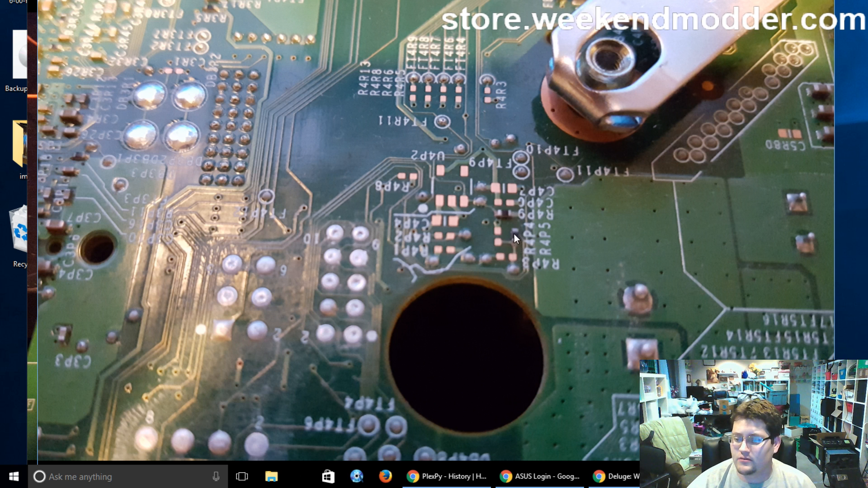
pyautogui.moveTo(519, 233)
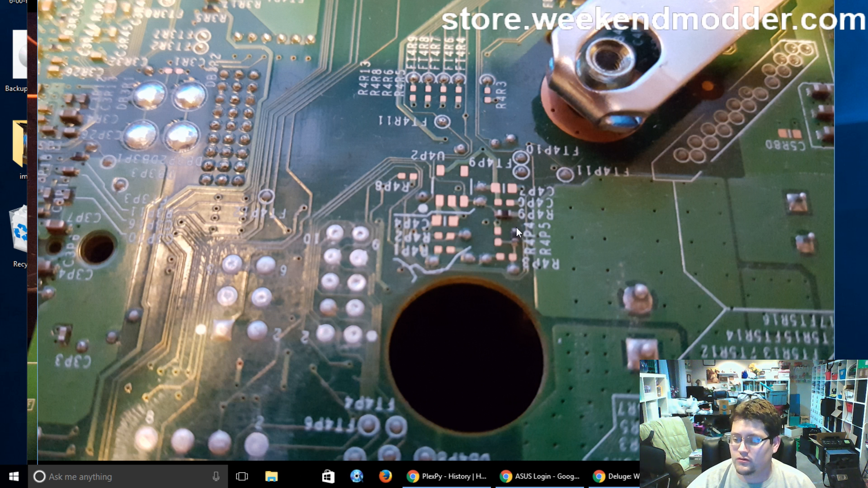
pyautogui.moveTo(521, 244)
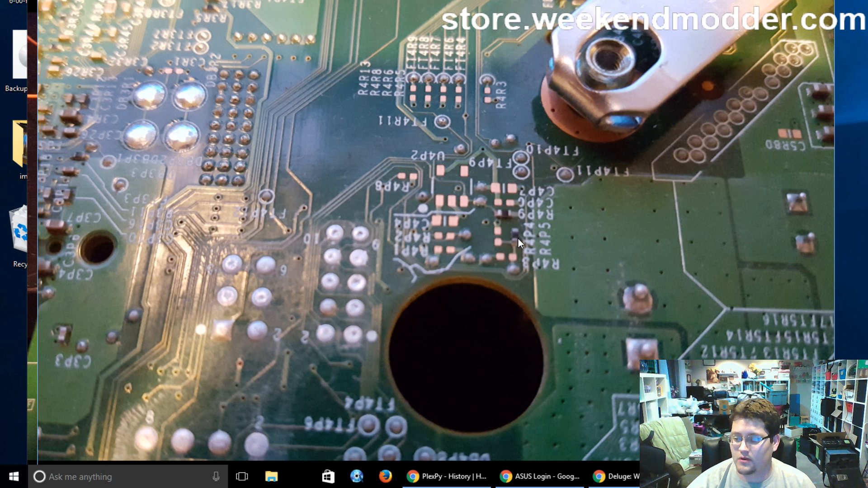
pyautogui.moveTo(514, 241)
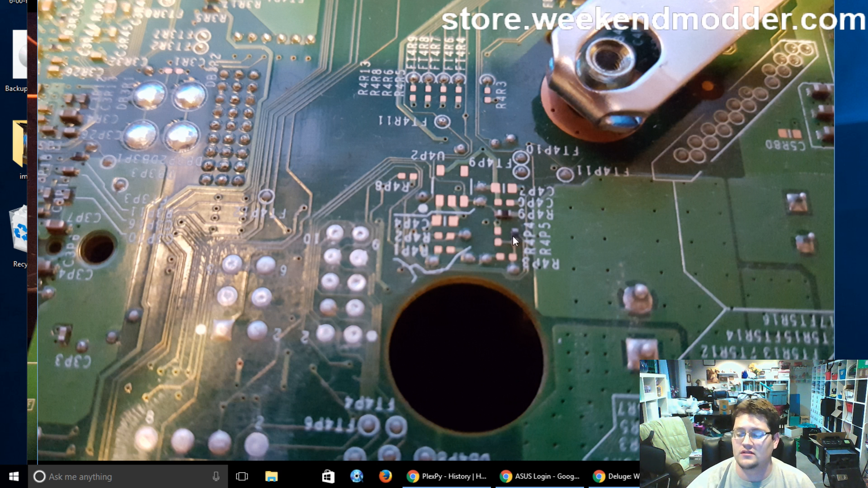